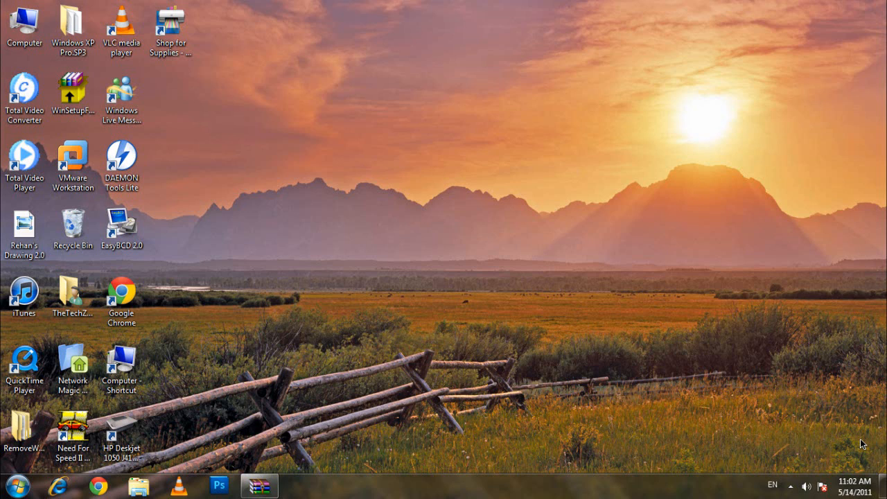
pyautogui.moveTo(719, 447)
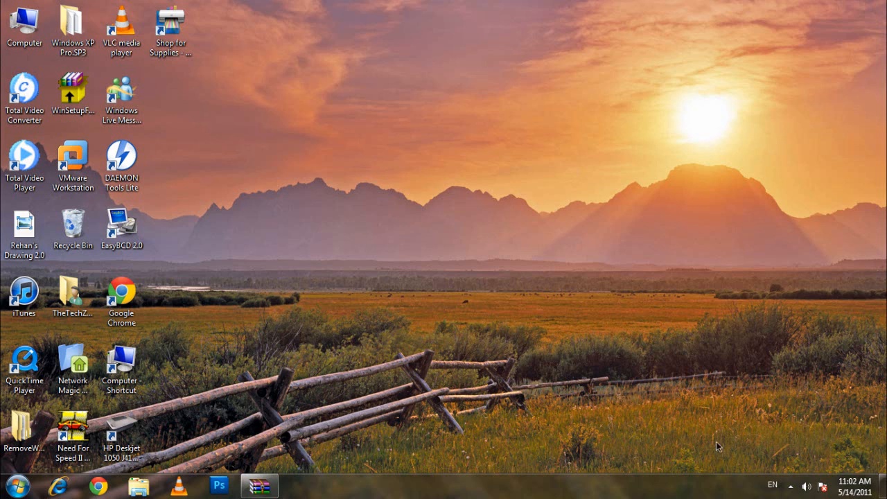
# Create a new folder named AirPrint inside C:\Program Files and open it
pyautogui.click(258, 484)
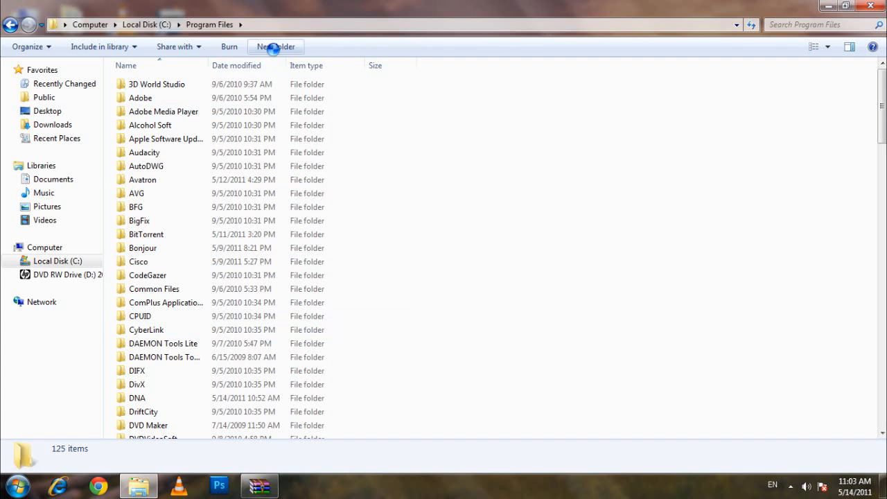
pyautogui.click(275, 47)
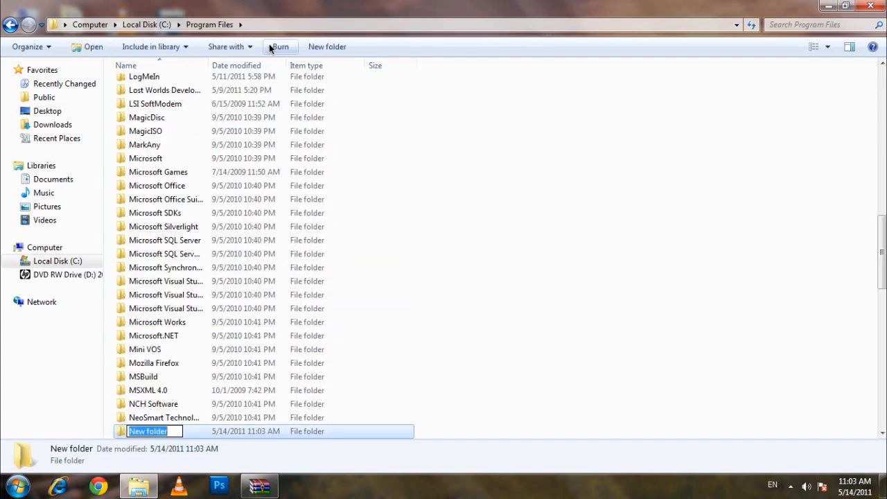
pyautogui.write('AirPrint')
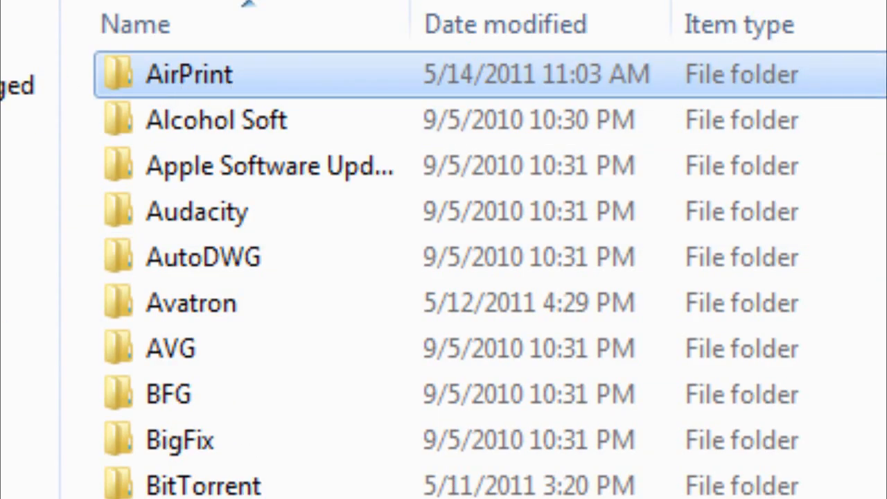
pyautogui.doubleClick(188, 74)
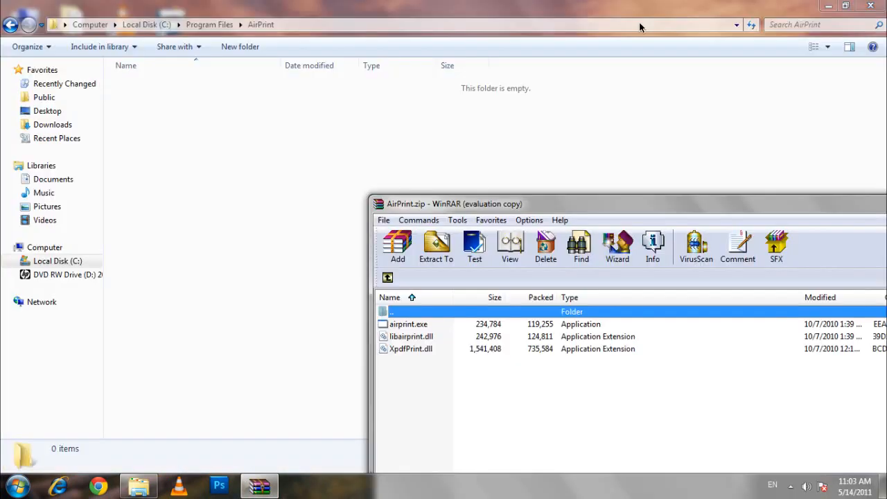
pyautogui.moveTo(353, 329)
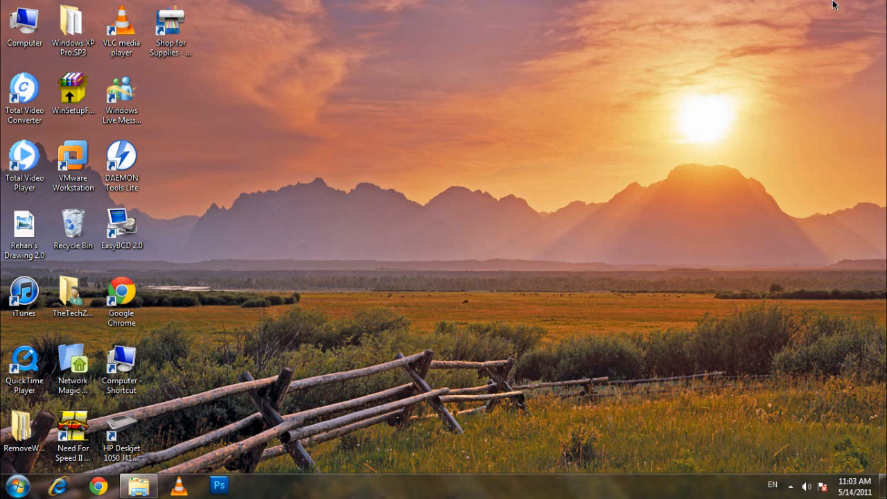
# Launch Command Prompt as administrator from Start > All Programs > Accessories
pyautogui.click(10, 484)
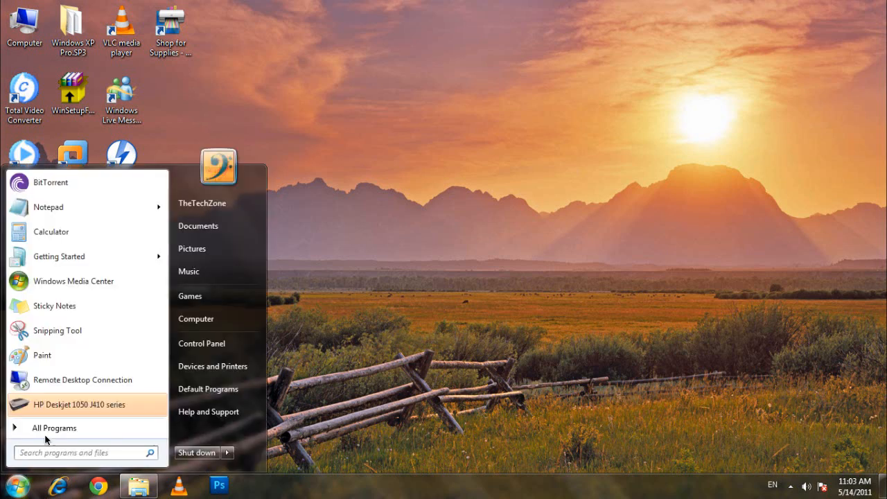
pyautogui.click(54, 427)
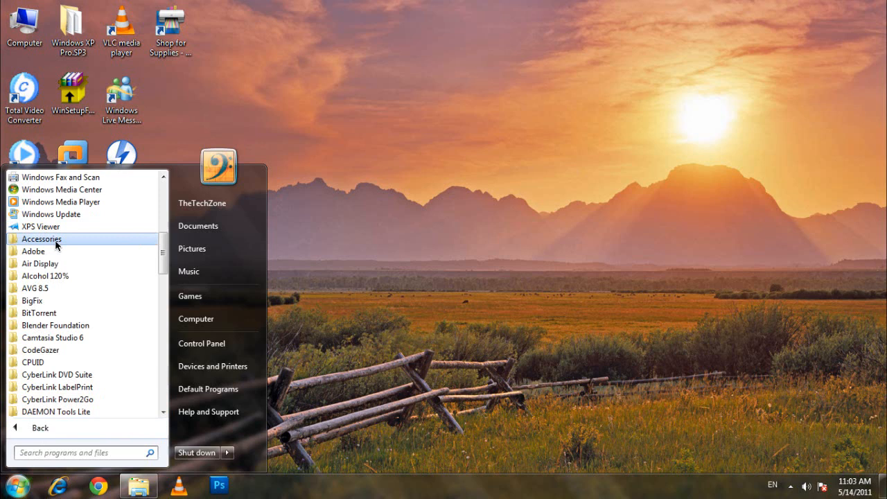
pyautogui.click(42, 238)
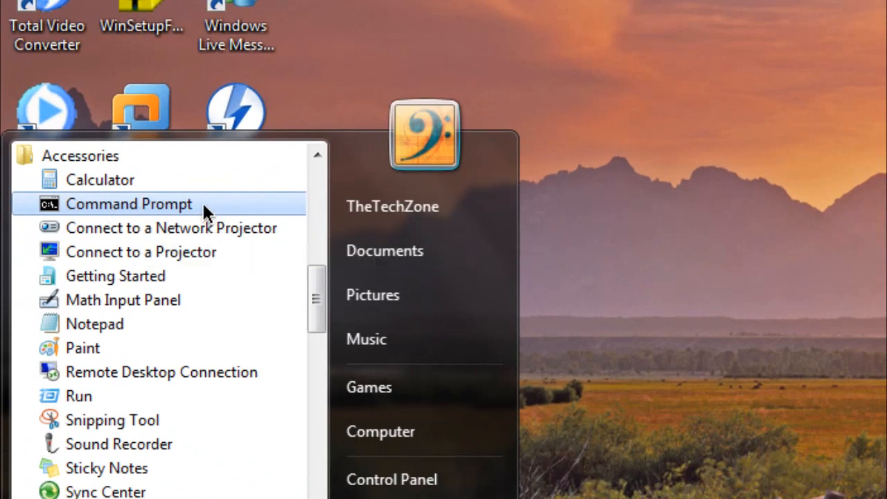
pyautogui.rightClick(129, 203)
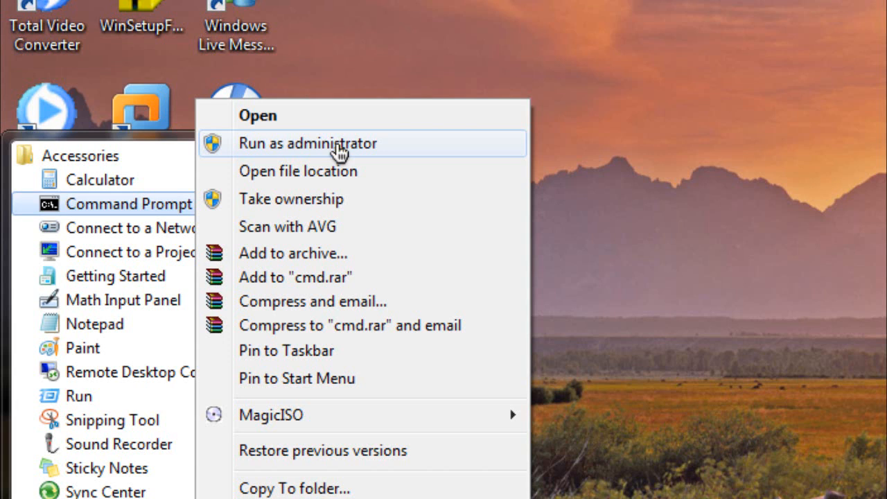
pyautogui.click(308, 143)
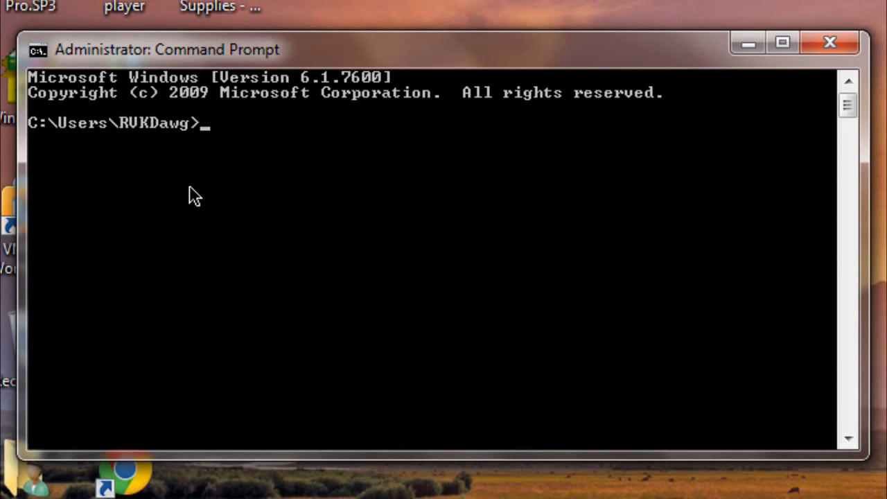
# Enter sc.exe create AirPrint with binPath= "C:\Program Files\AirPrint\airprint.exe -s"
pyautogui.write('sc.exe')
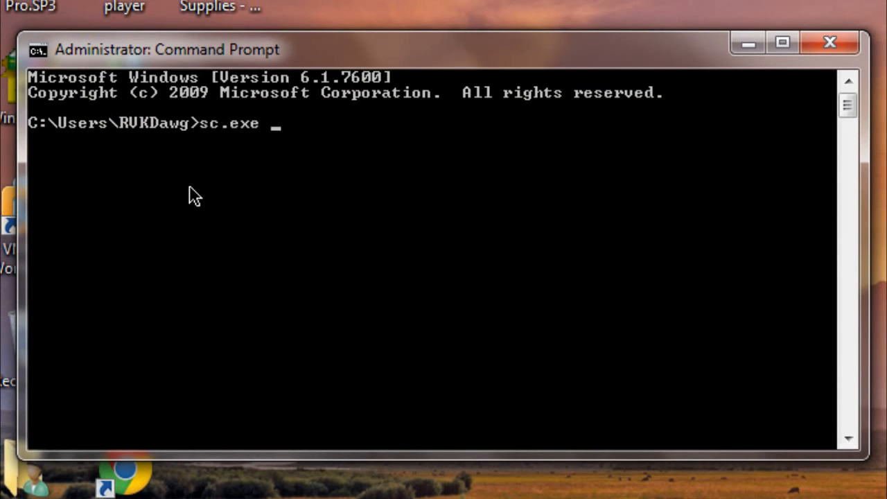
pyautogui.write('create')
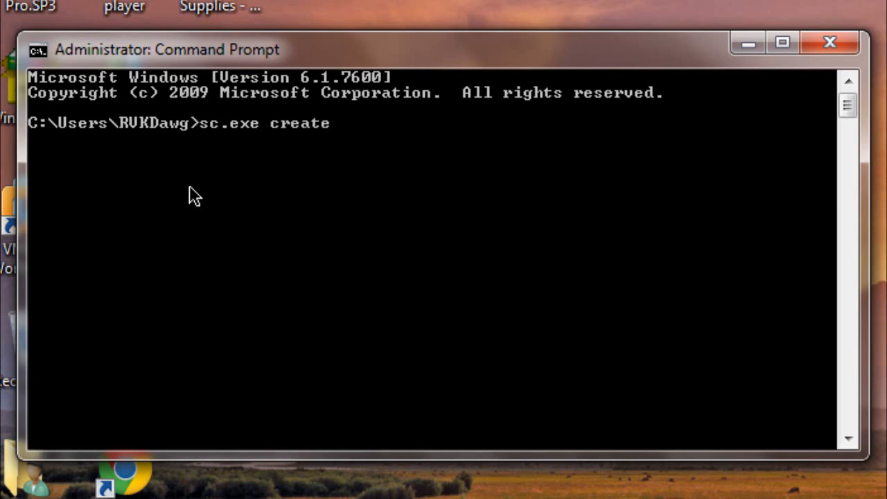
pyautogui.write('AirPrint')
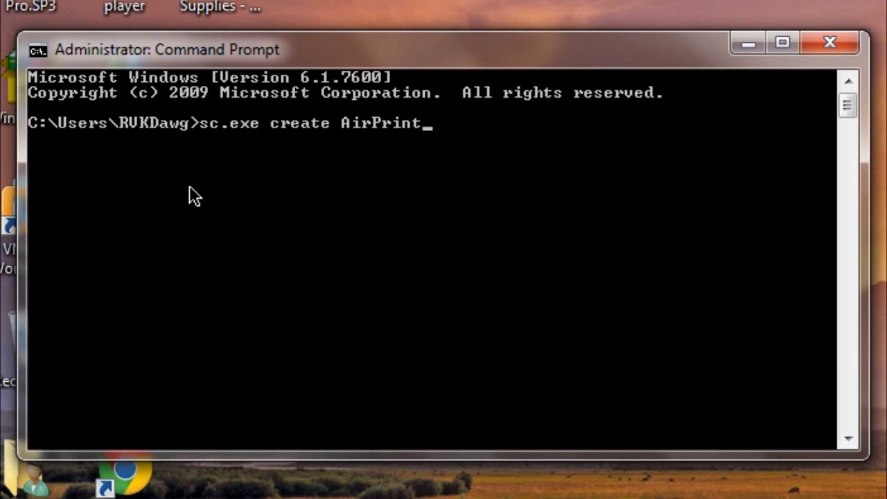
pyautogui.write('binP')
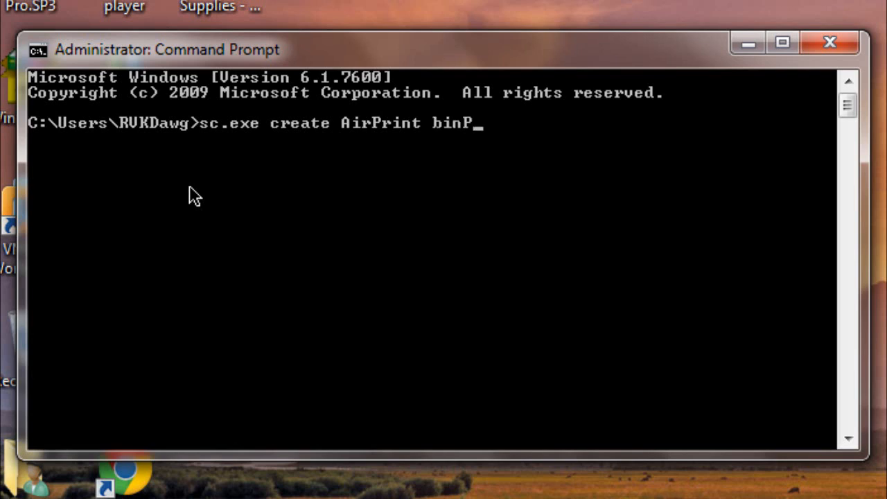
pyautogui.write('ath')
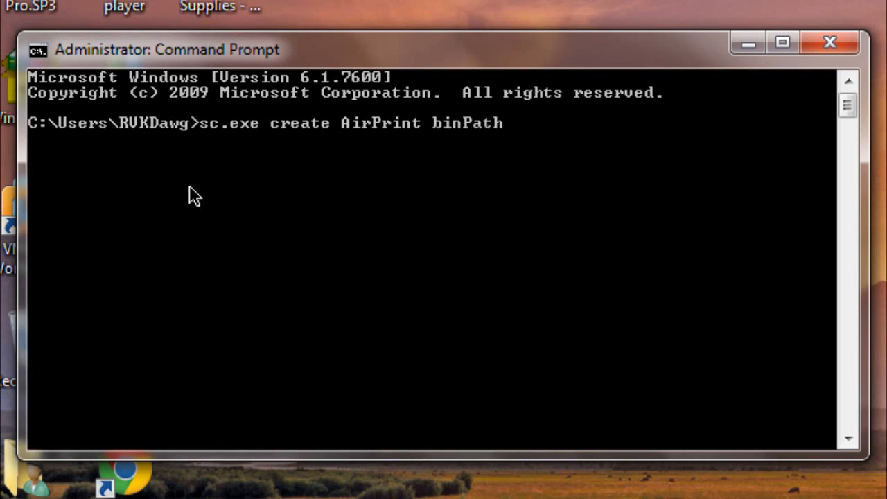
pyautogui.write('= "')
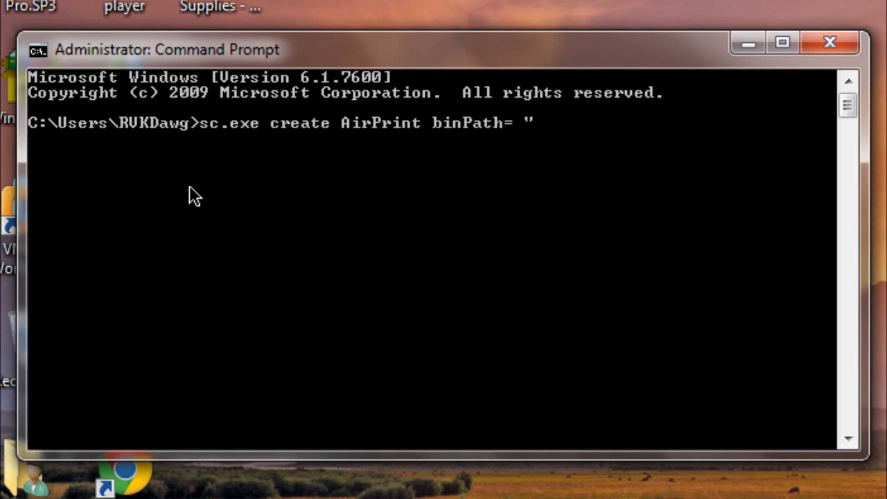
pyautogui.write('C:')
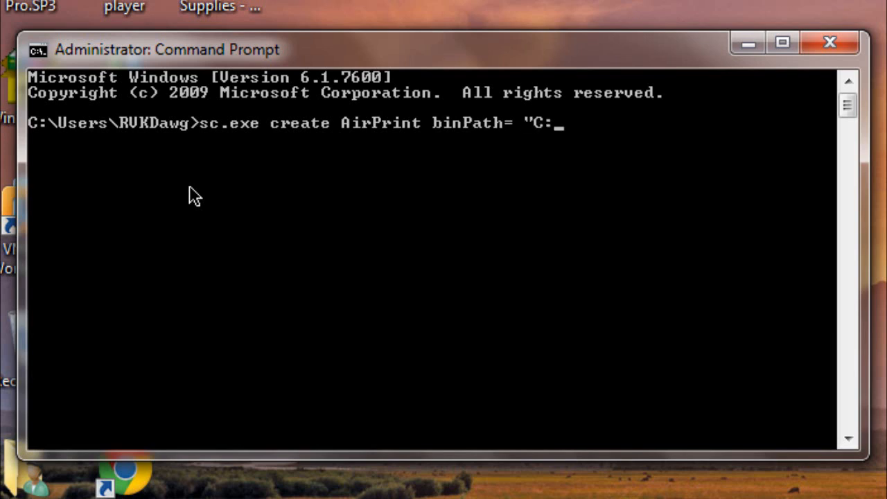
pyautogui.write('\\Progr')
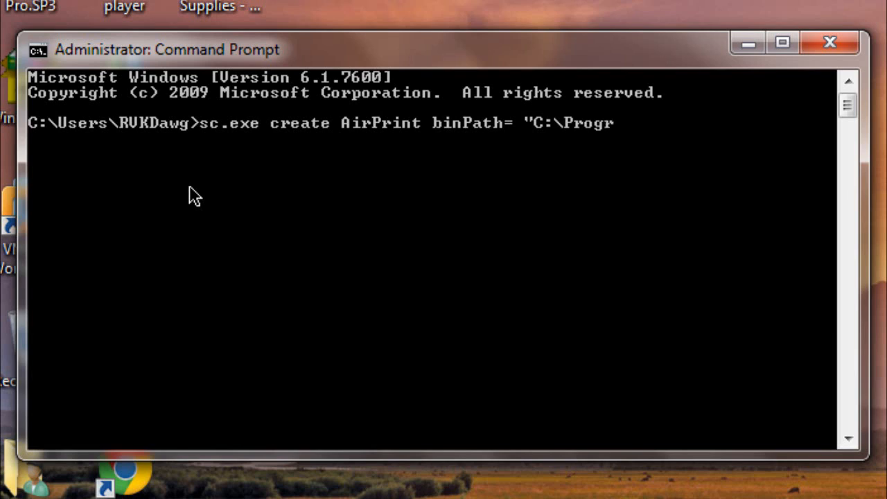
pyautogui.write('am Files')
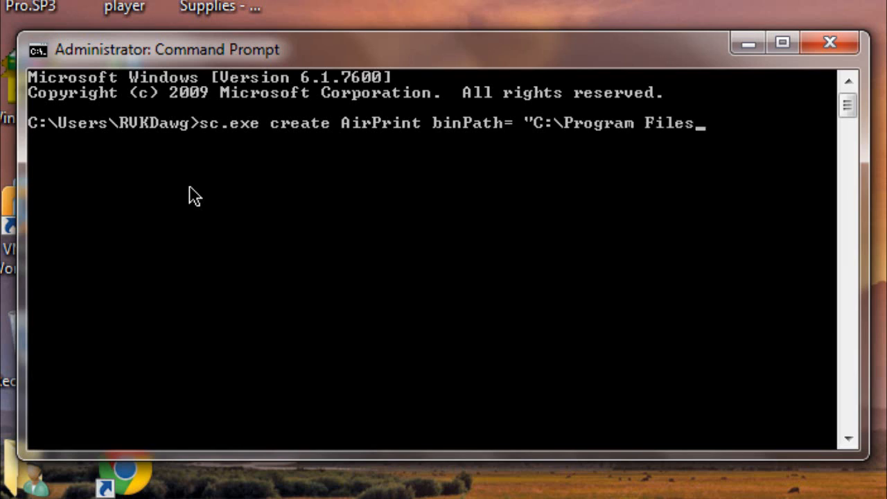
pyautogui.write('(x')
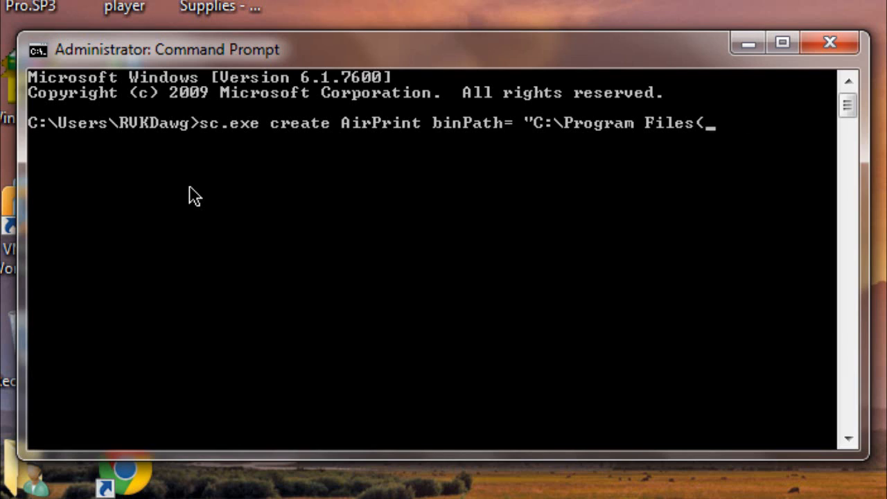
pyautogui.press('backspace')
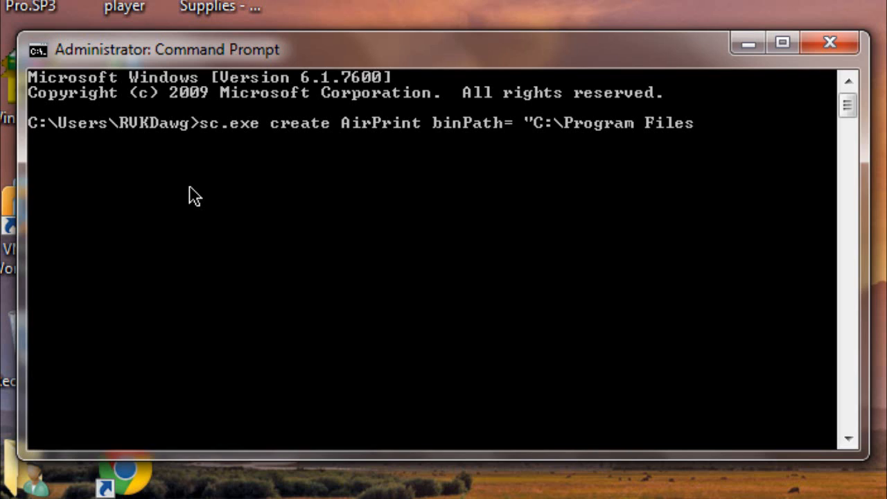
pyautogui.write('\\Air')
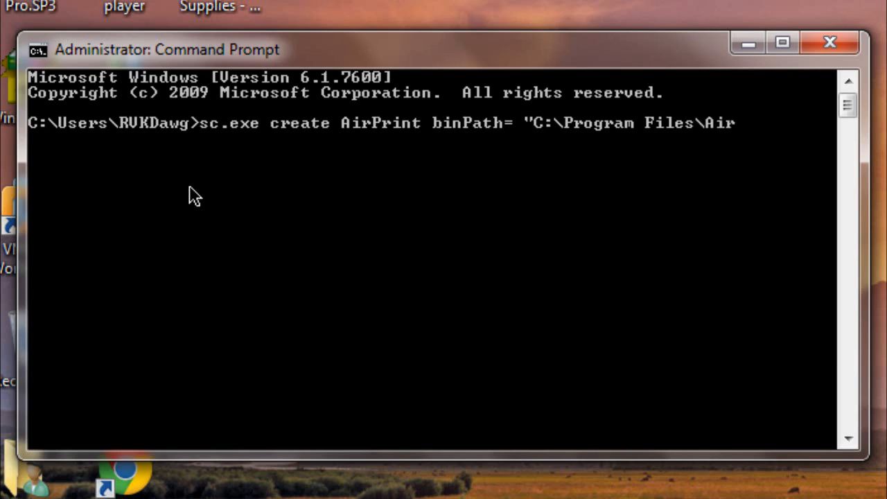
pyautogui.write('Print\\')
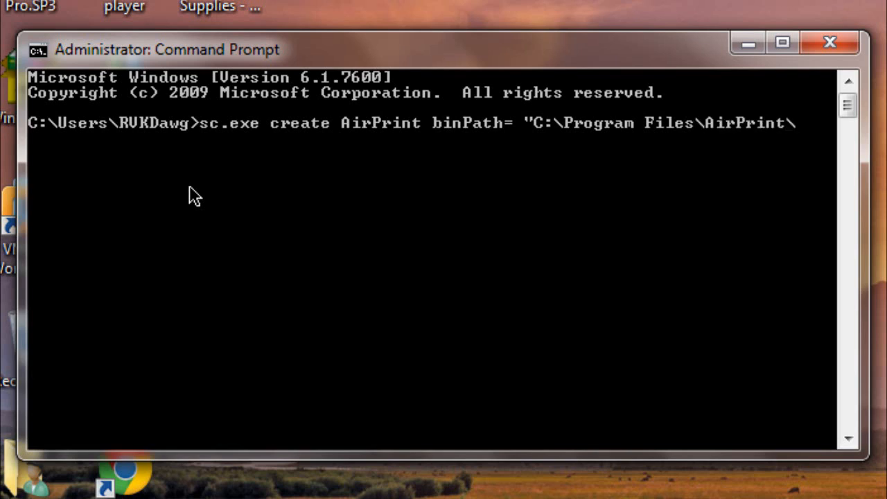
pyautogui.write('airprint.exe')
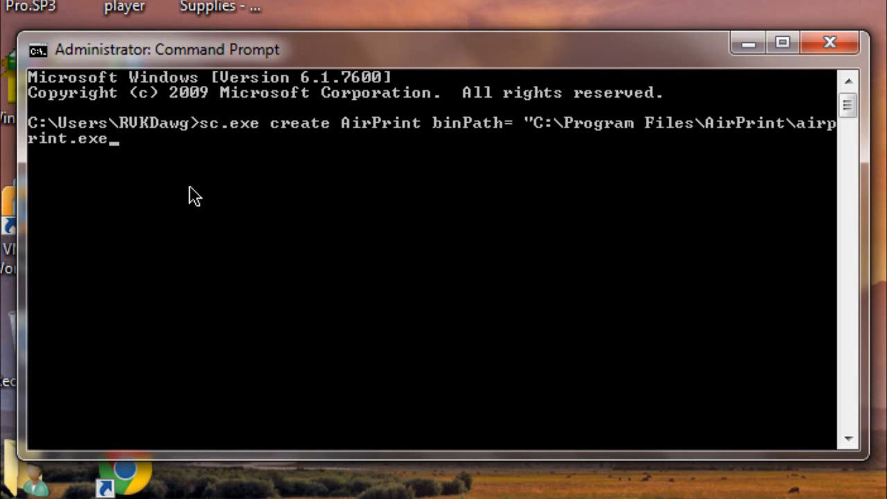
pyautogui.write('-s"')
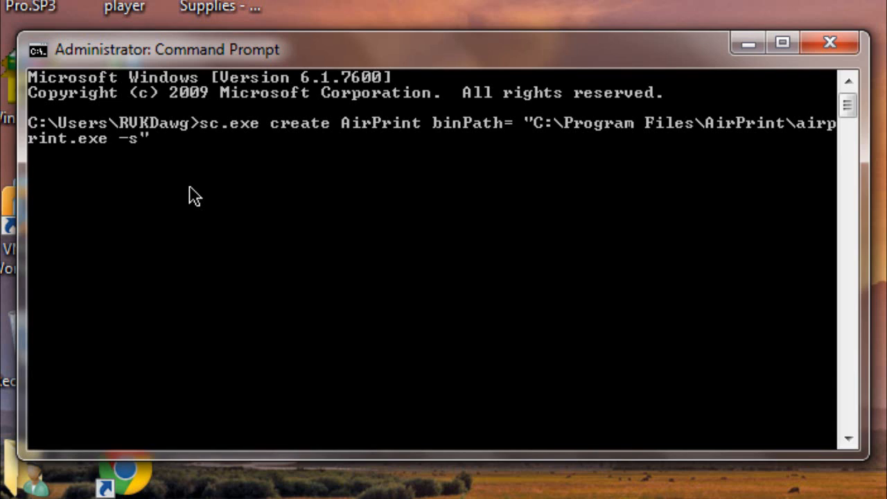
# Add depend= "Bonjour Service" and start= auto to the service command
pyautogui.write('depend')
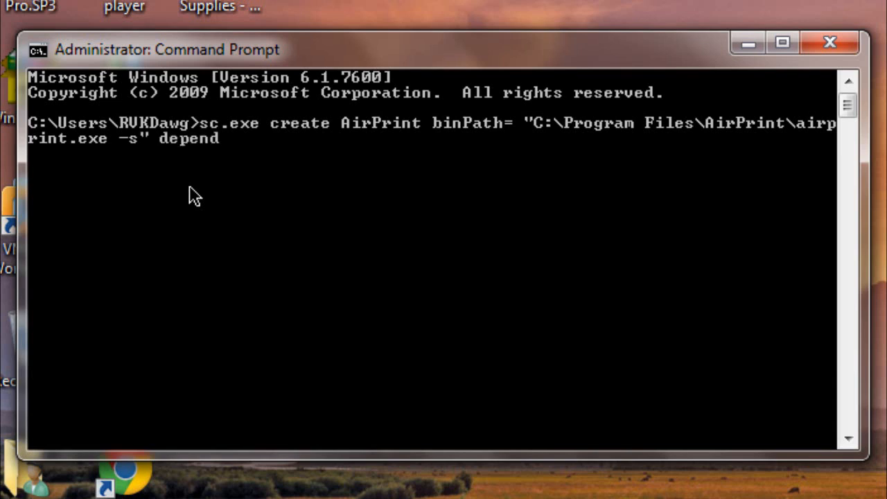
pyautogui.write('=')
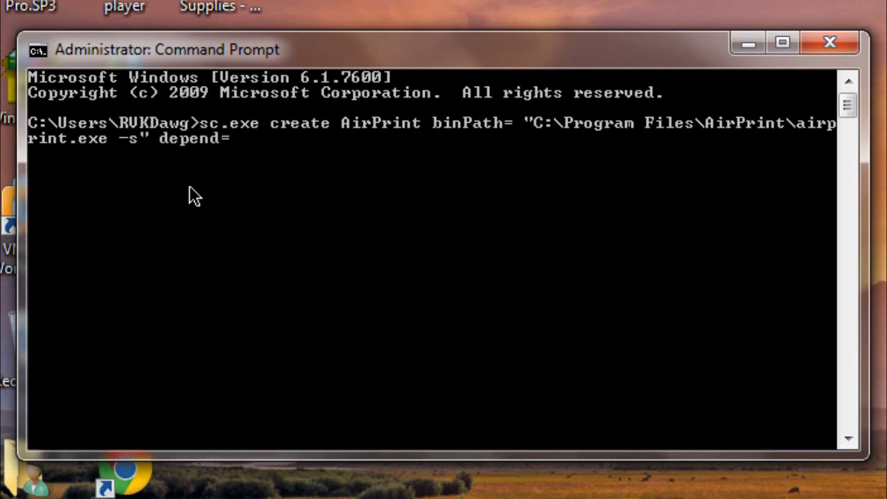
pyautogui.write('"Bonjp')
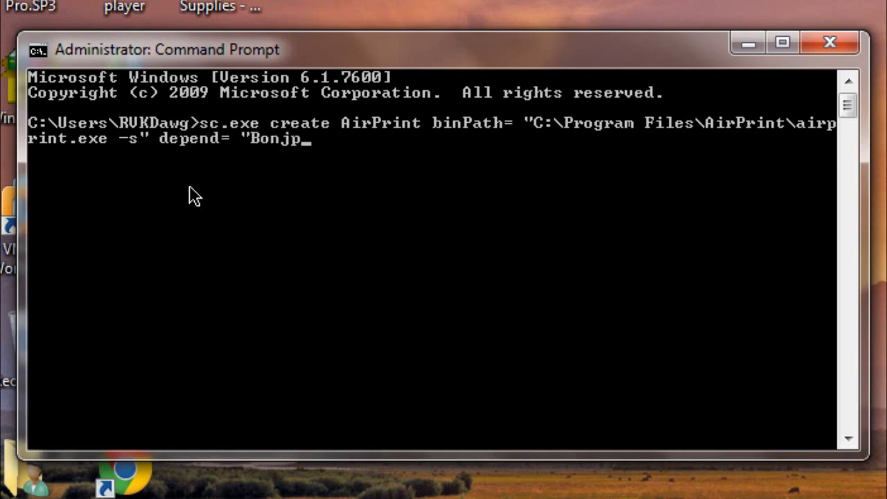
pyautogui.write('our')
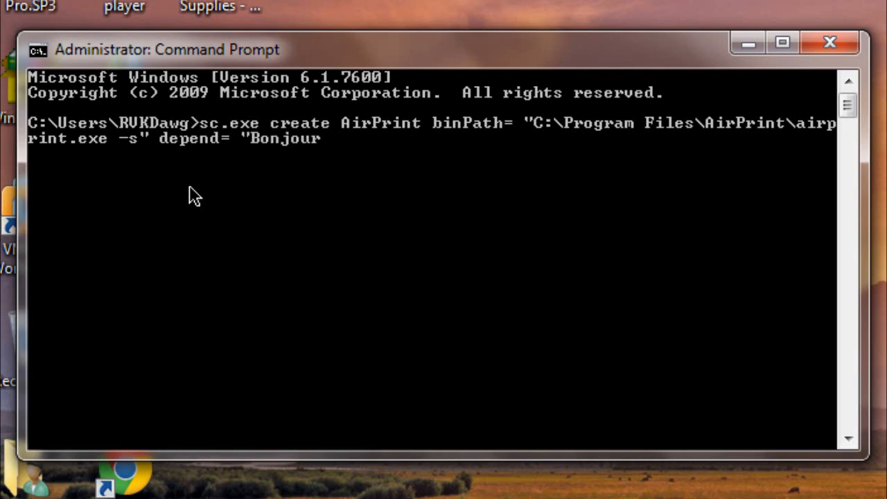
pyautogui.write('Service')
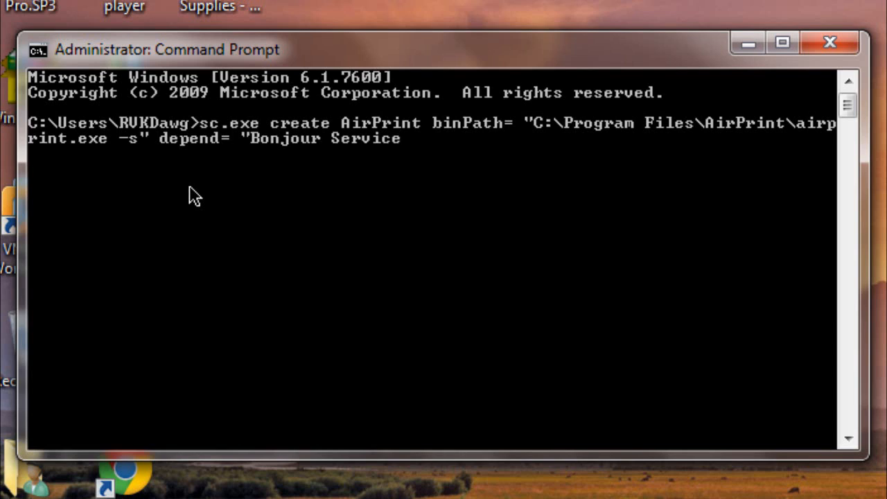
pyautogui.write('"')
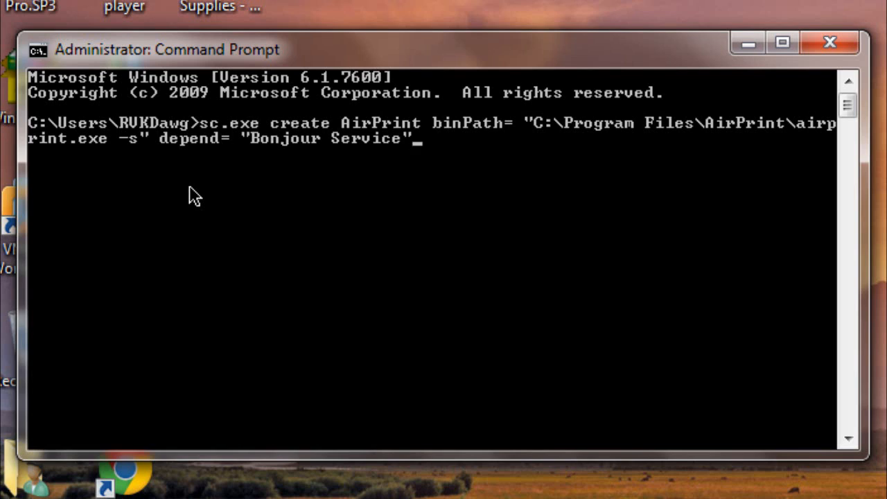
pyautogui.write('" "')
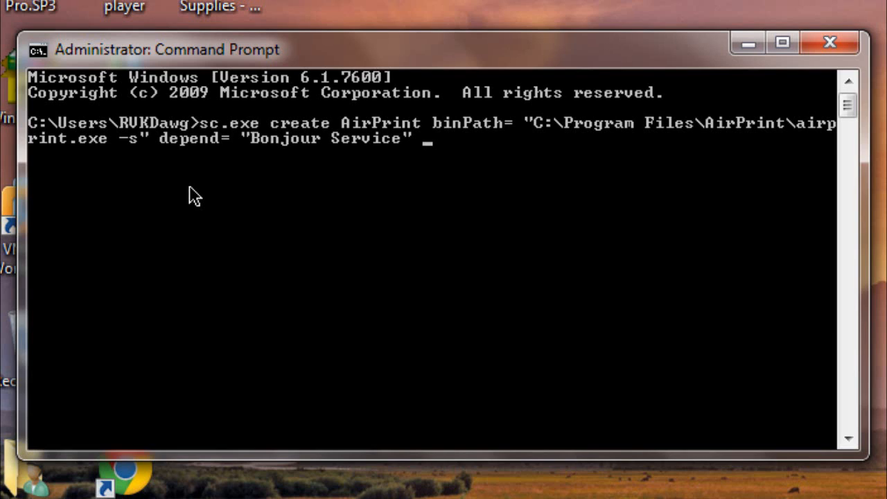
pyautogui.write('start')
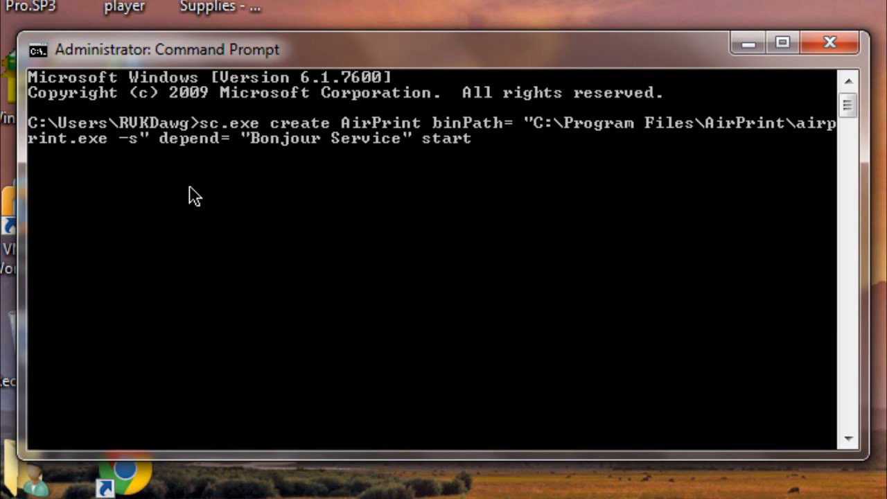
pyautogui.write('=')
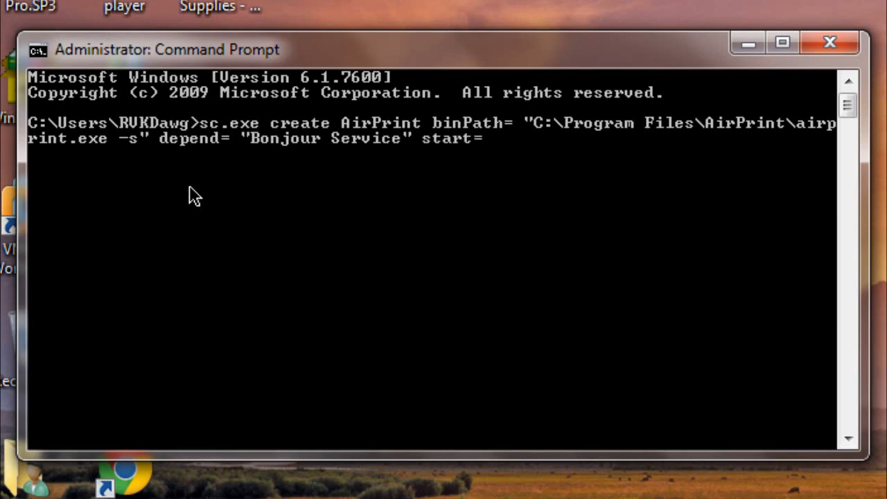
pyautogui.write('auto')
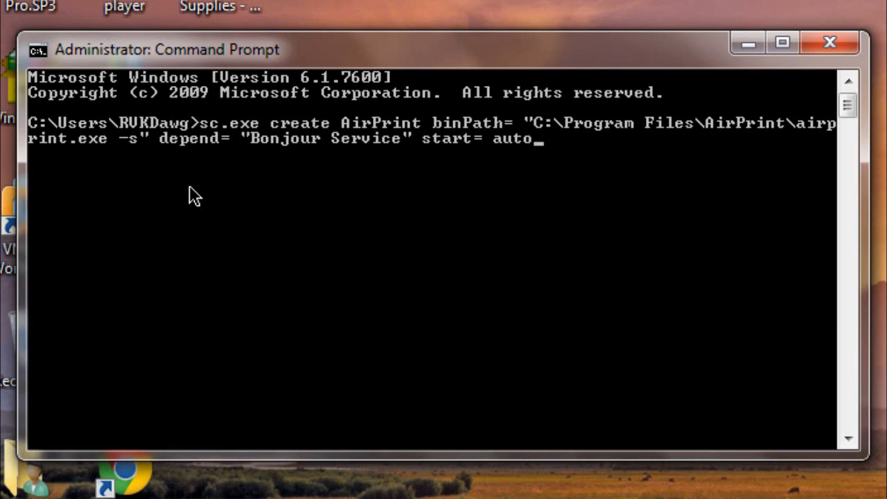
pyautogui.moveTo(193, 171)
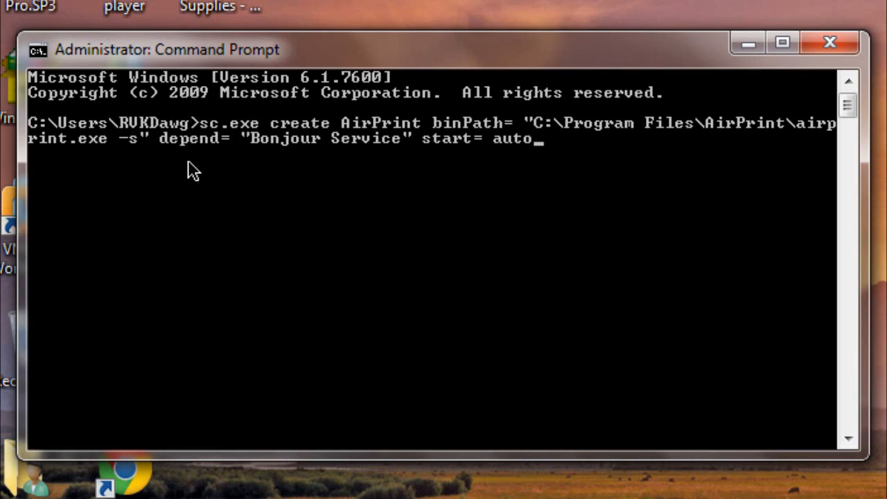
pyautogui.moveTo(393, 154)
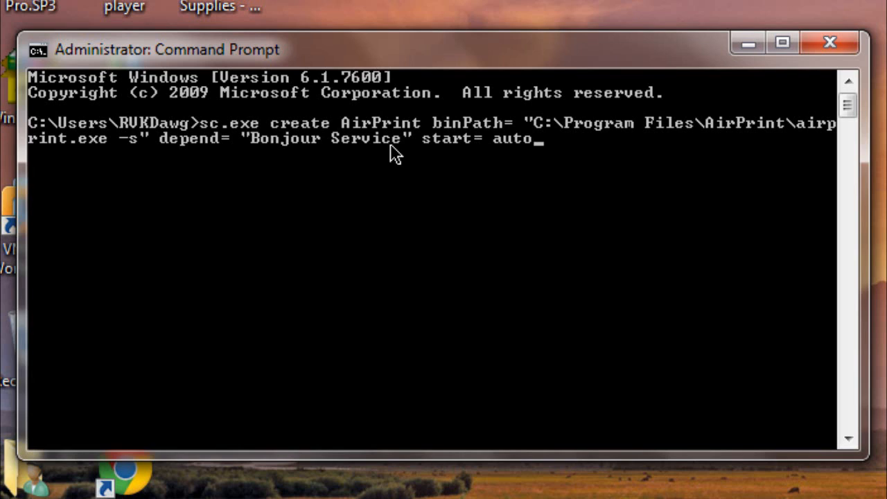
pyautogui.moveTo(357, 142)
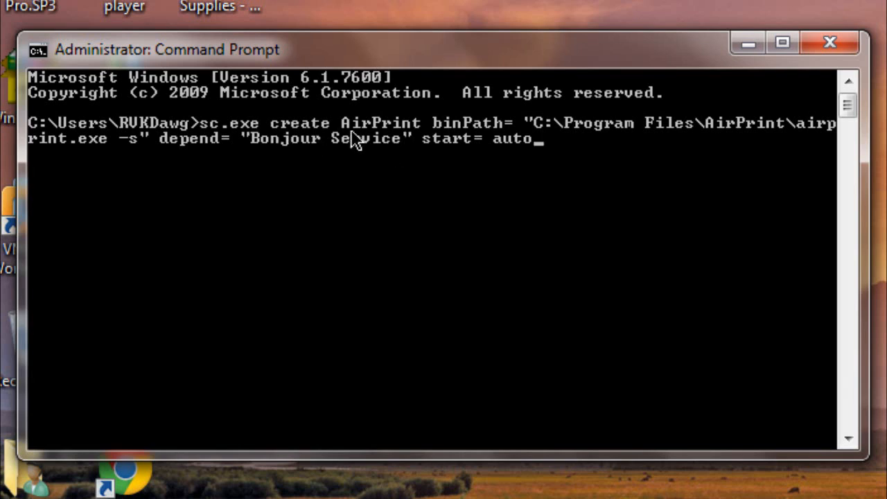
pyautogui.moveTo(354, 167)
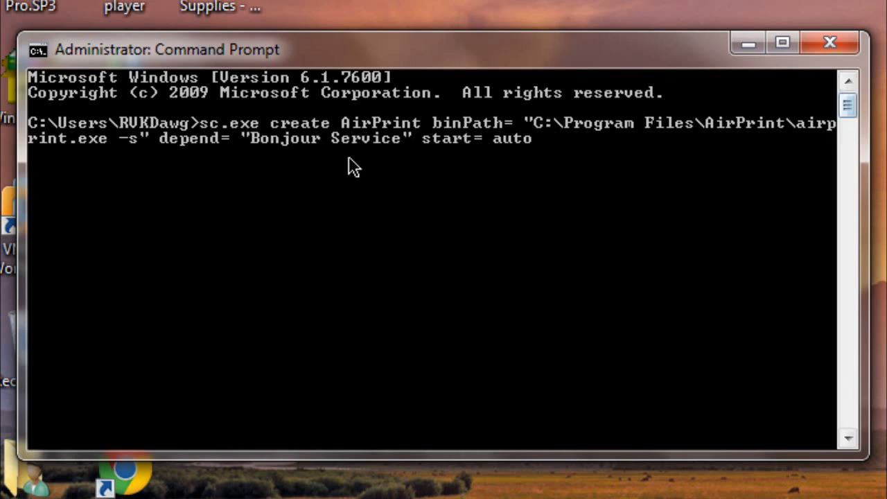
pyautogui.moveTo(128, 152)
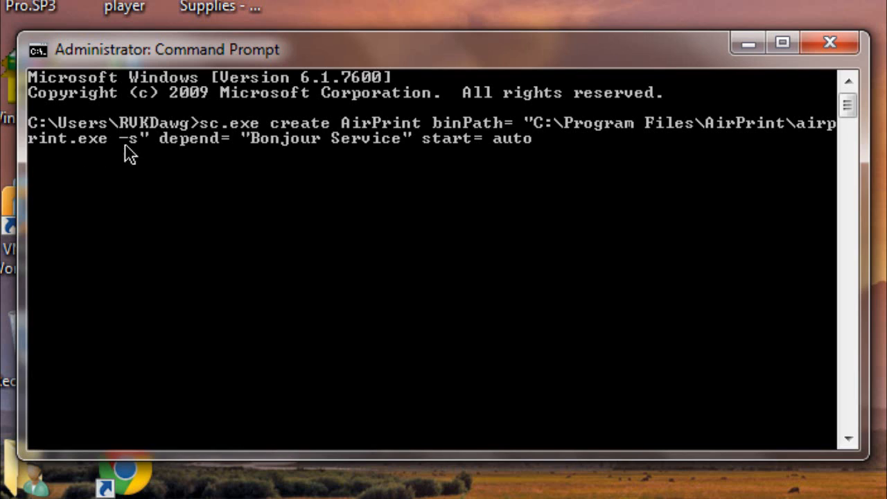
pyautogui.moveTo(186, 154)
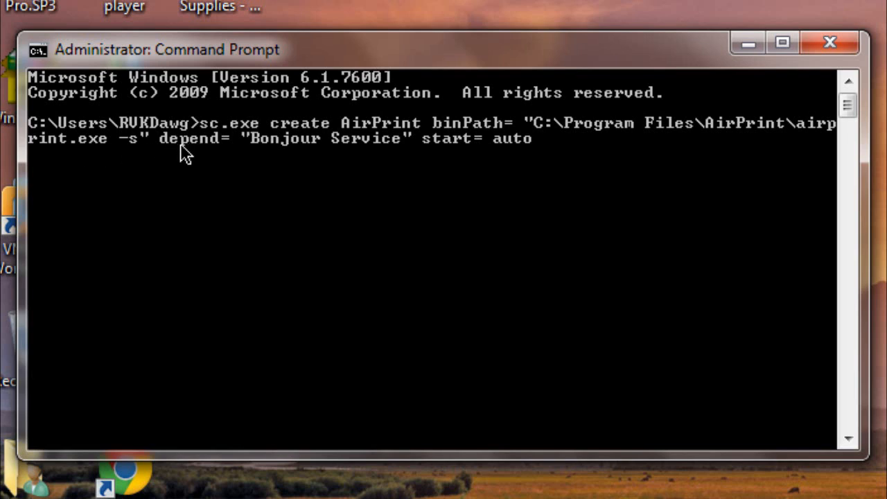
pyautogui.moveTo(318, 157)
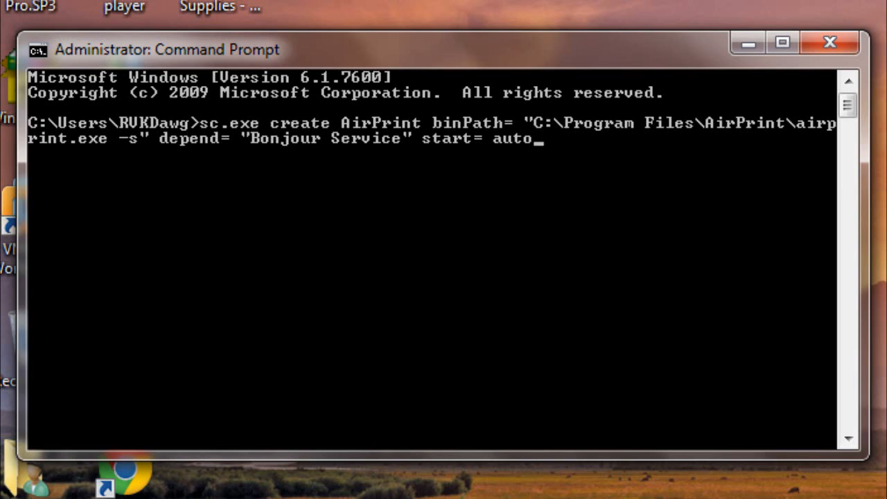
pyautogui.moveTo(497, 156)
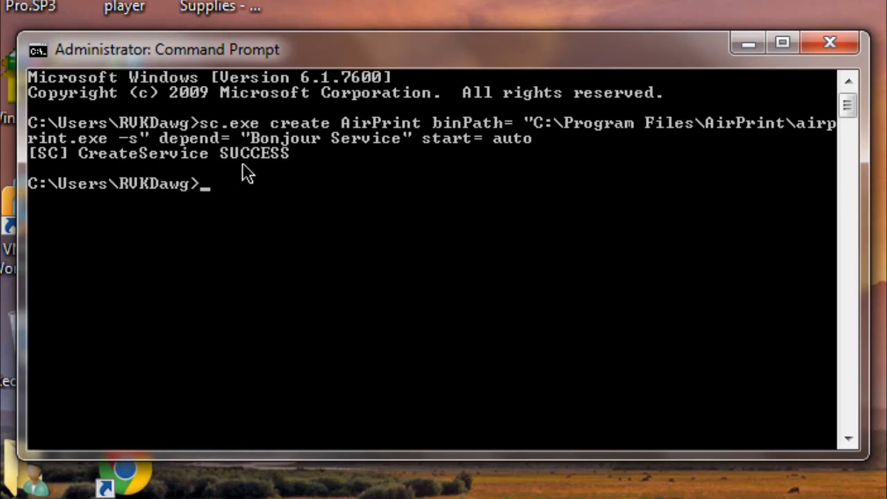
pyautogui.moveTo(209, 210)
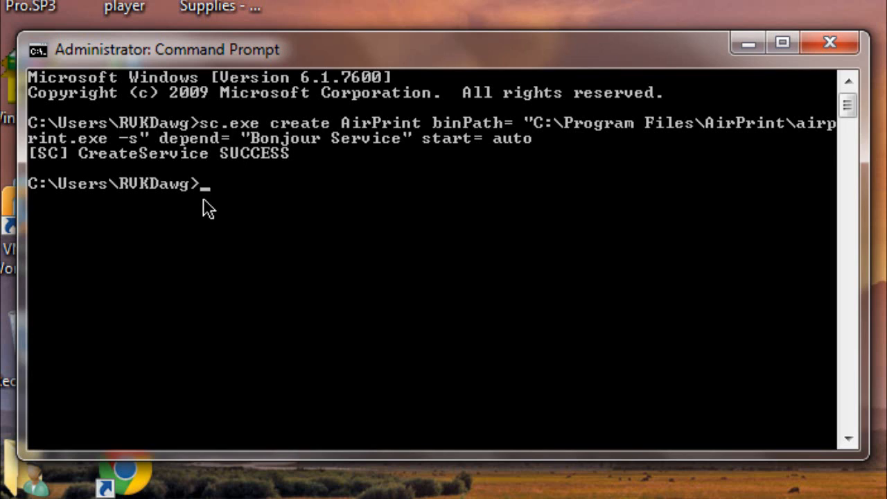
# Run sc.exe start AirPrint to start the new service
pyautogui.write('sc.')
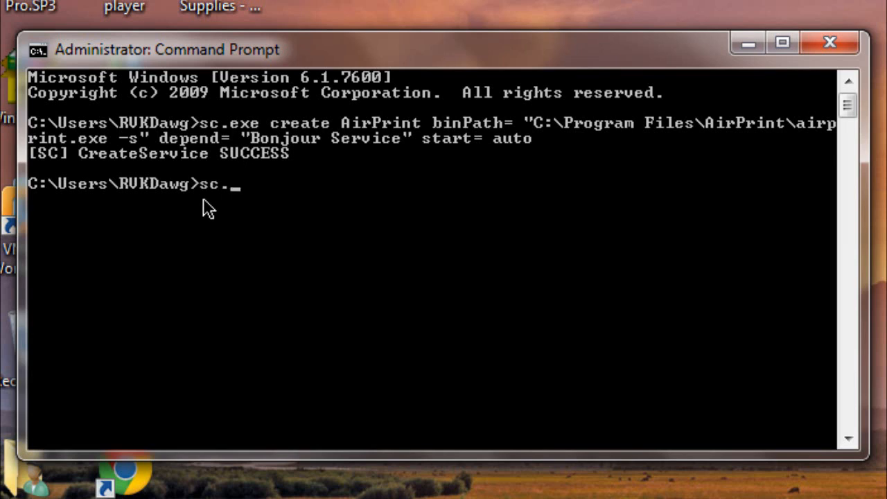
pyautogui.write('exe start AirPrint')
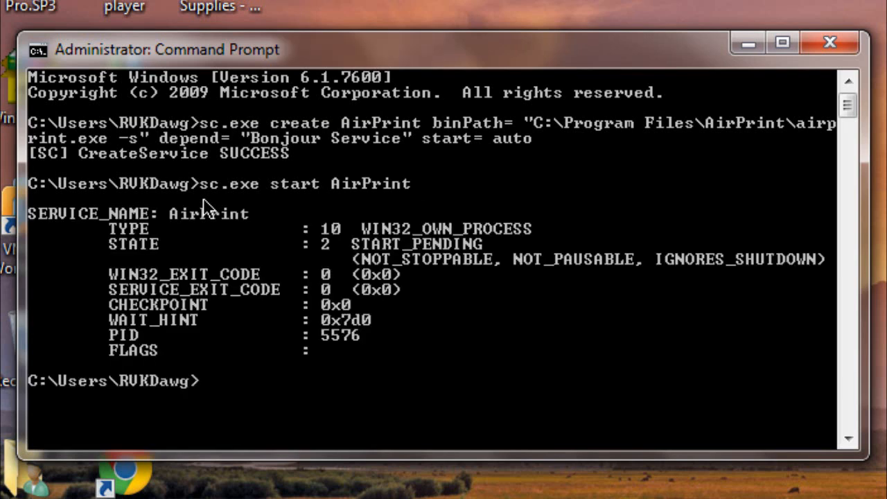
pyautogui.moveTo(156, 235)
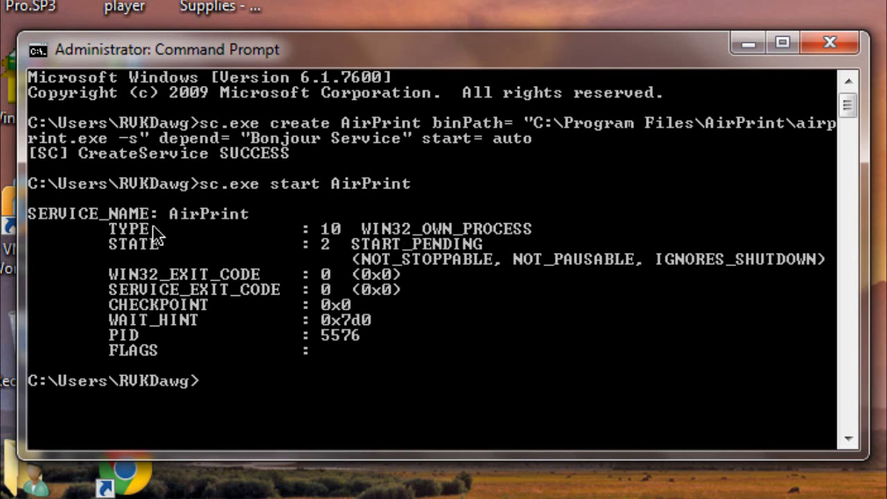
pyautogui.moveTo(287, 313)
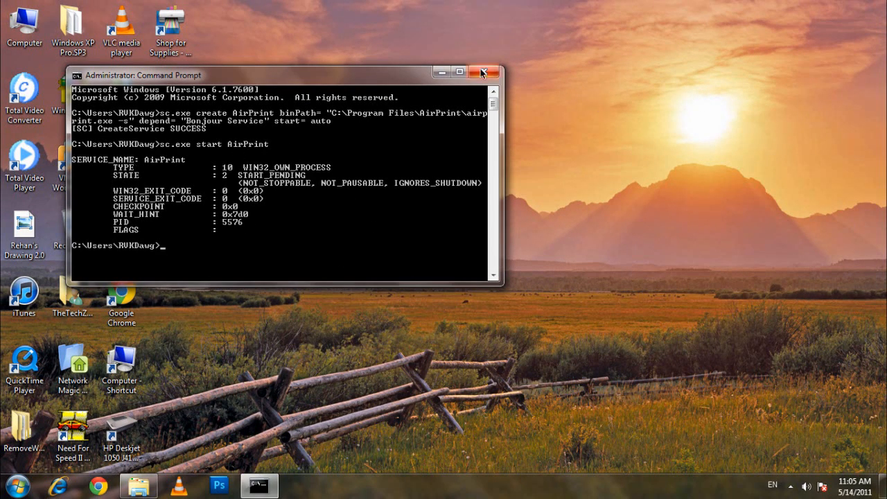
# Close Command Prompt and launch Task Manager from the taskbar
pyautogui.click(483, 72)
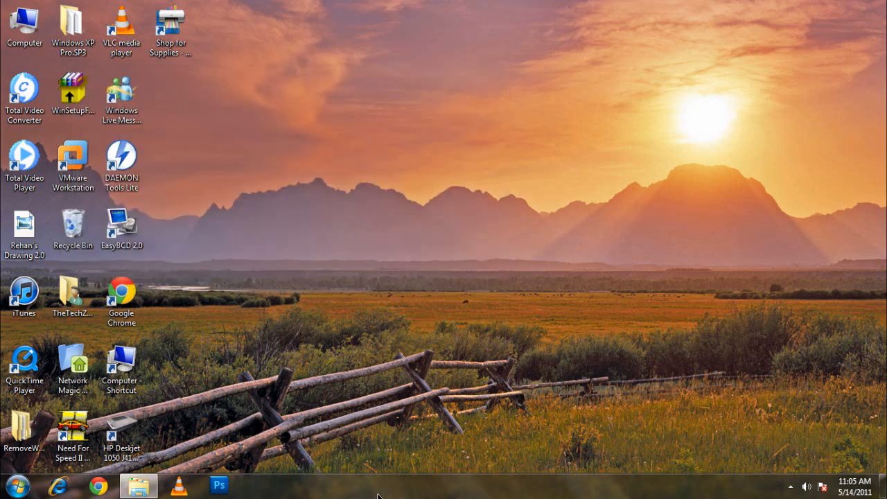
pyautogui.rightClick(378, 495)
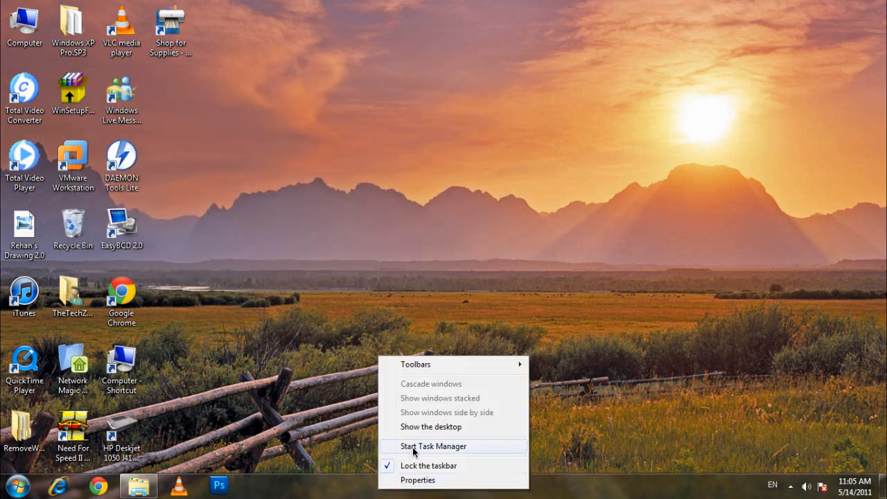
pyautogui.click(434, 445)
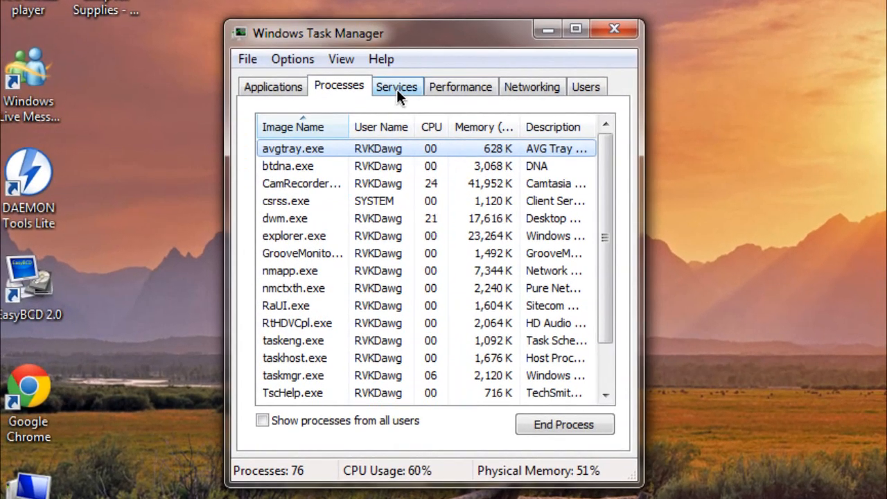
# Confirm AirPrint appears running in the Services list, then close Task Manager
pyautogui.click(395, 86)
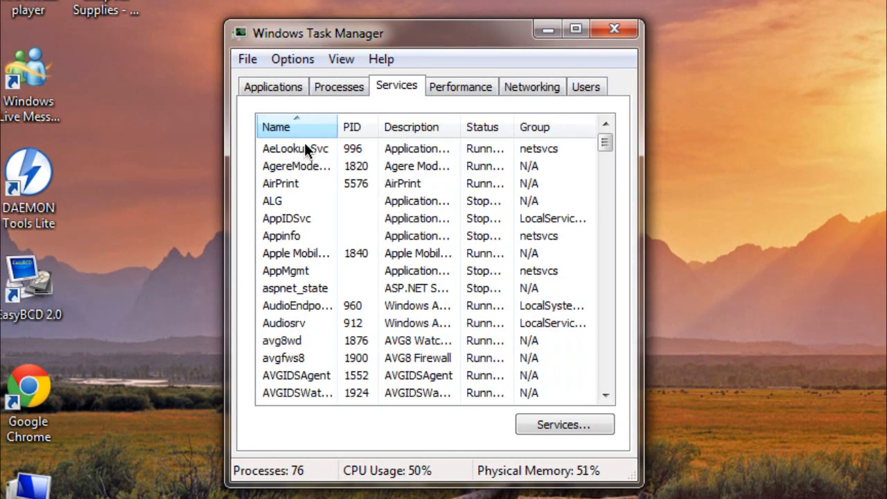
pyautogui.click(291, 183)
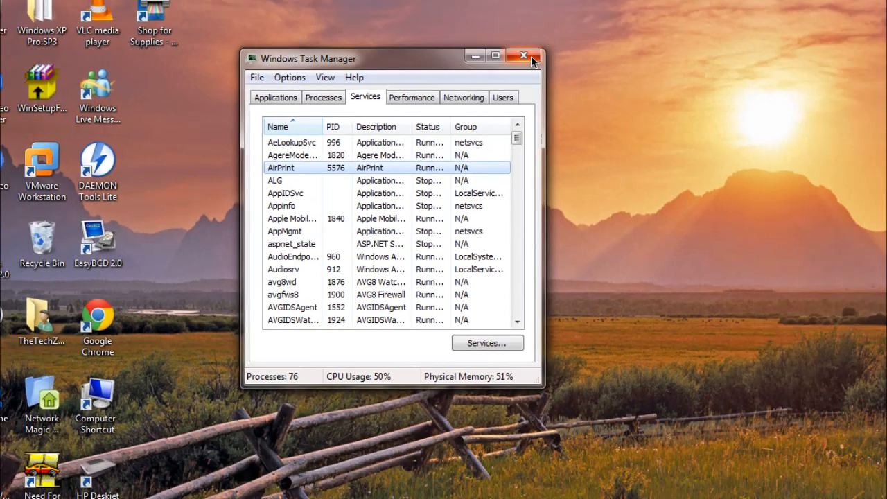
pyautogui.click(523, 56)
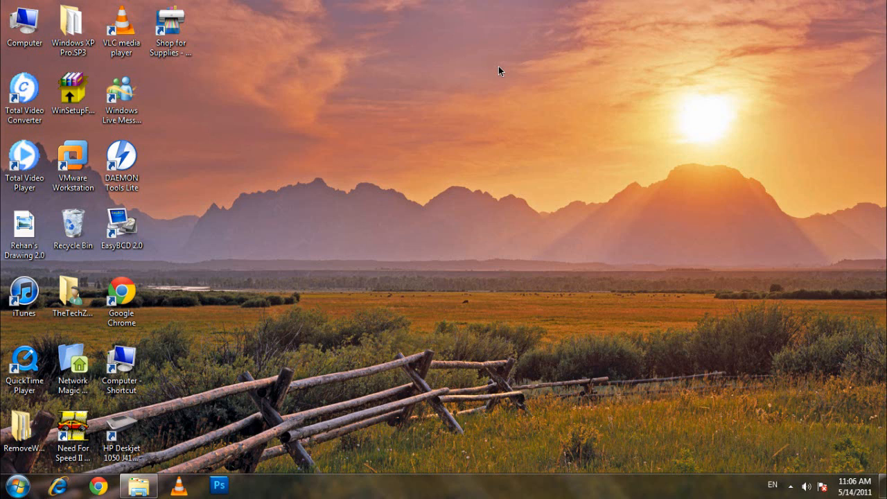
# Open Devices and Printers and bring up actions for the HP Deskjet 1050 J410 series
pyautogui.click(13, 485)
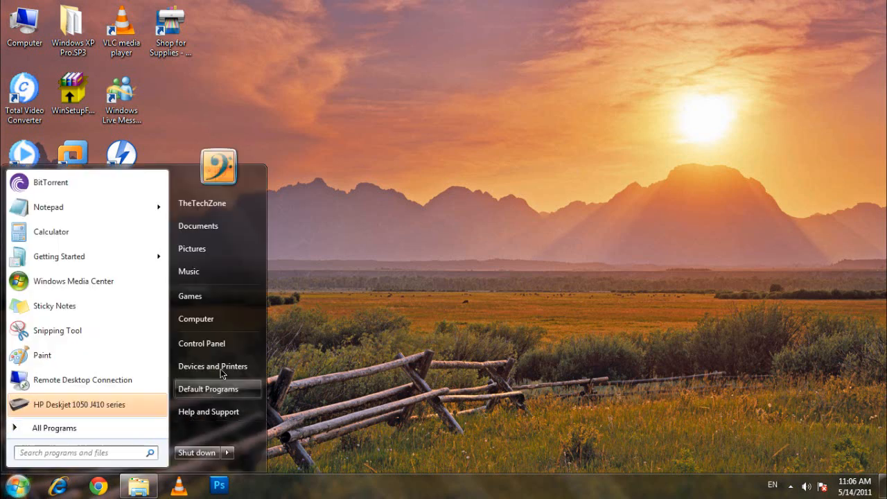
pyautogui.click(213, 366)
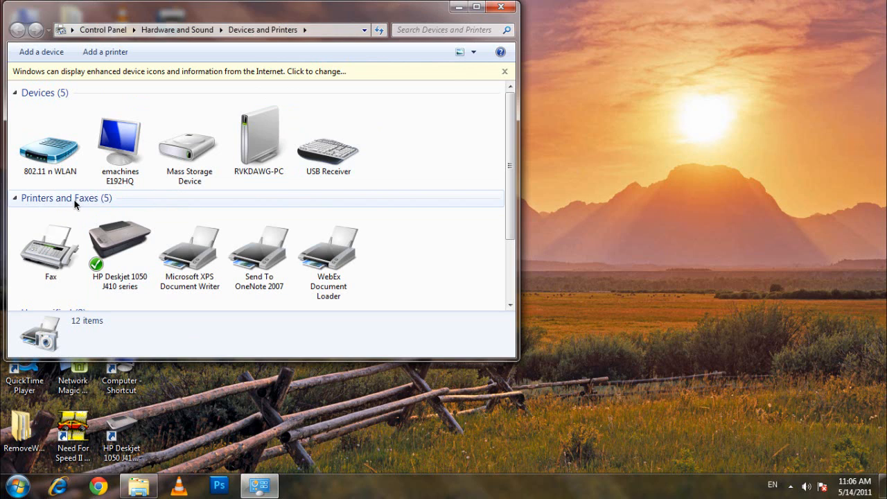
pyautogui.click(119, 249)
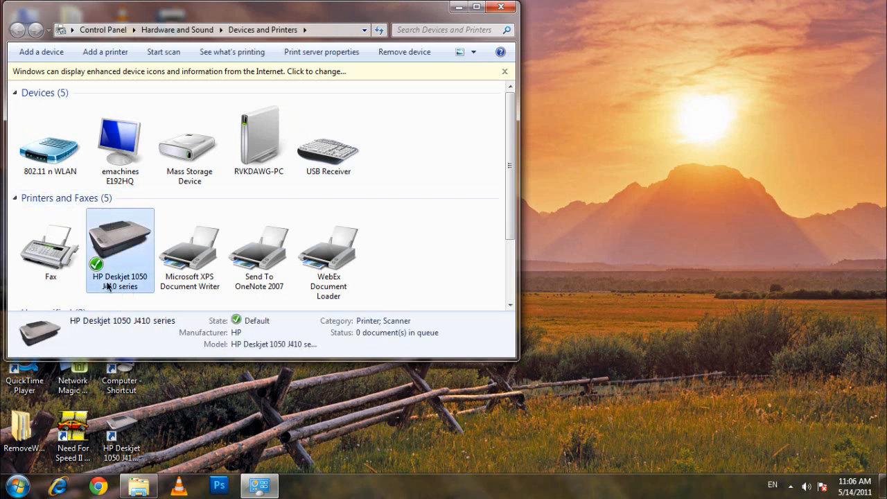
pyautogui.moveTo(132, 238)
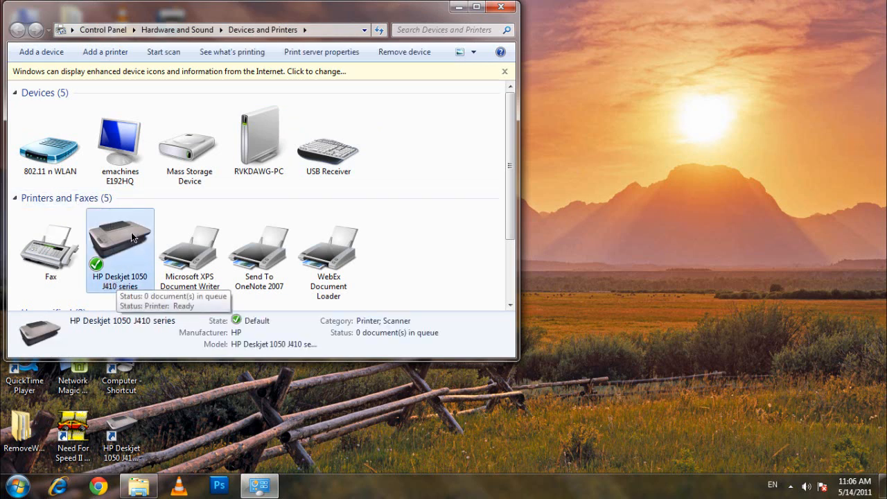
pyautogui.rightClick(120, 239)
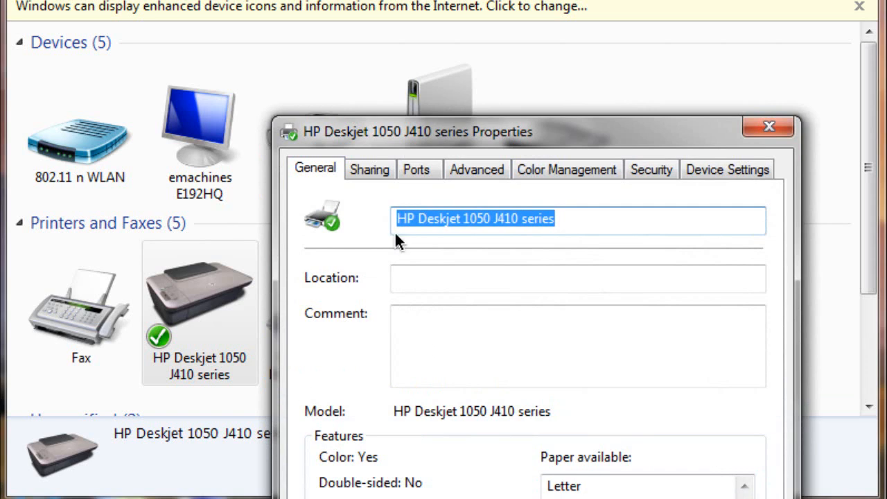
# Enable Share this printer on the Sharing tab and apply with OK
pyautogui.click(370, 169)
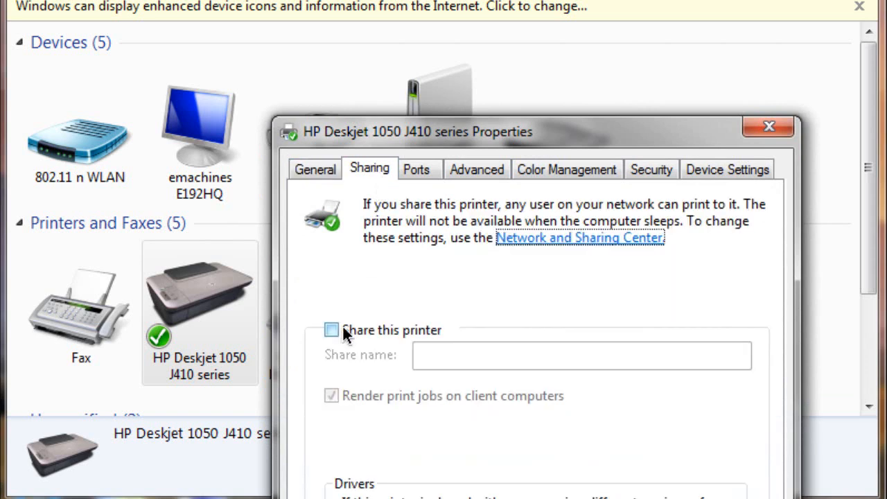
pyautogui.click(331, 330)
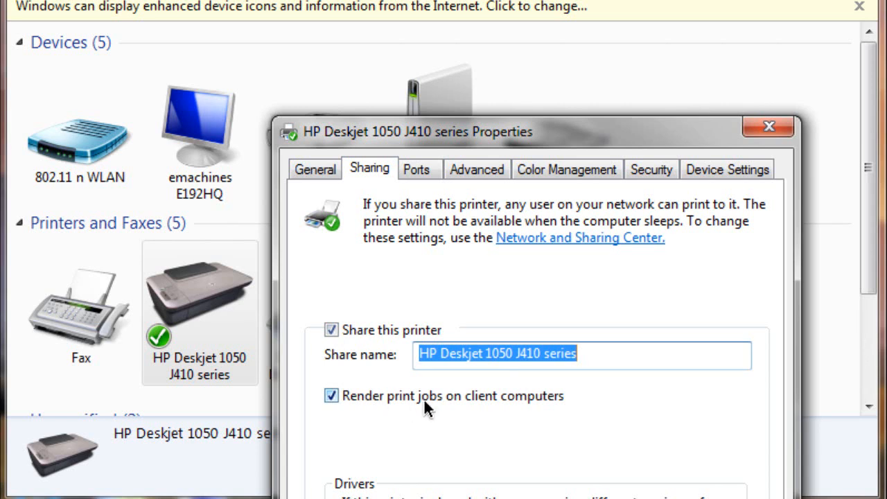
pyautogui.moveTo(533, 412)
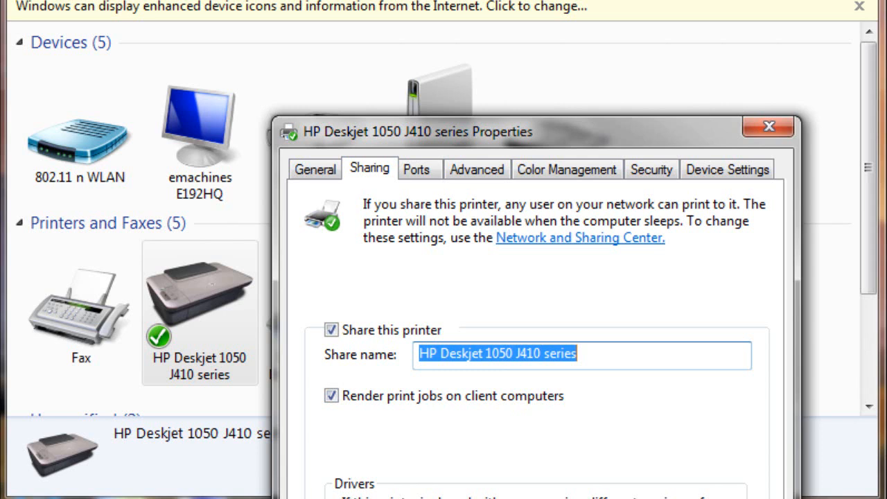
pyautogui.moveTo(377, 346)
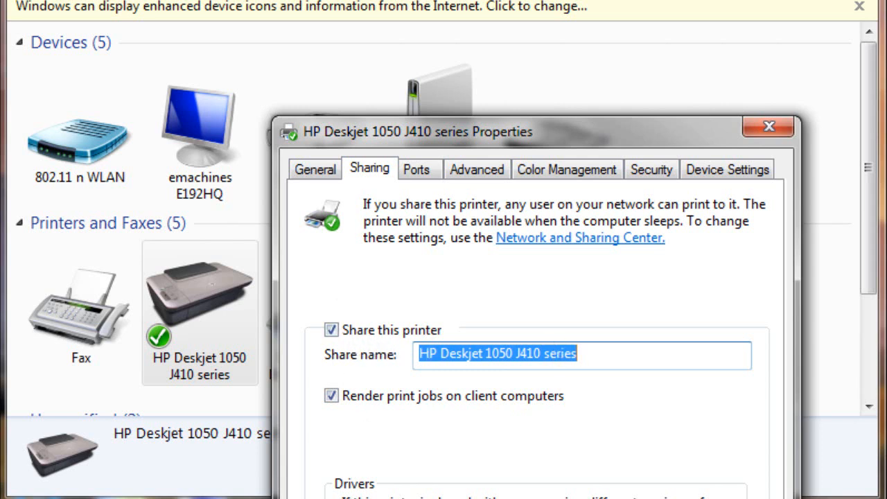
pyautogui.click(768, 127)
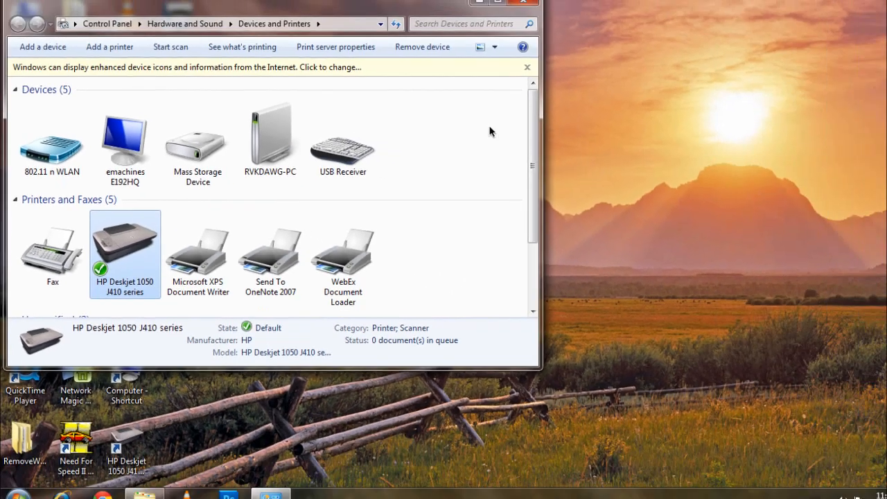